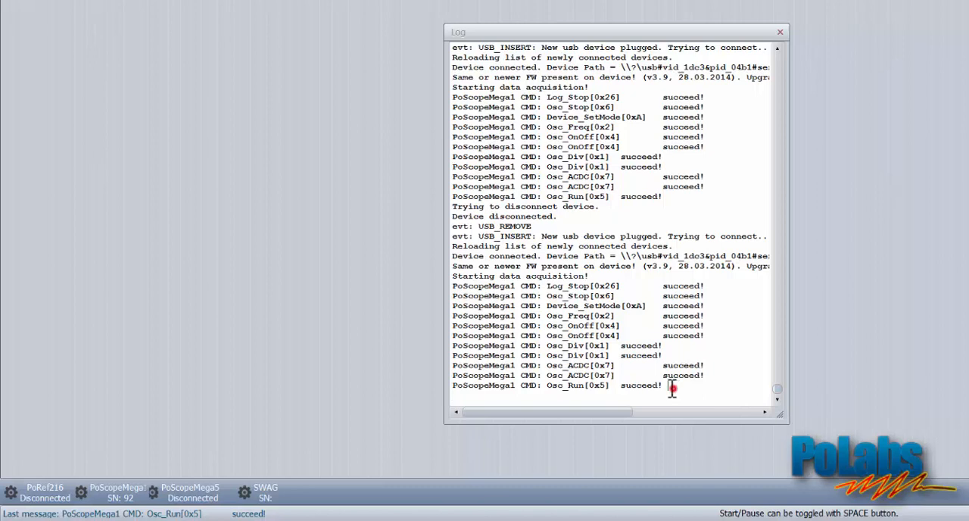
Bring up the PoScopeMega1 device control panel from the connection log view.
{"action": "left_click_drag", "start_coordinate": [454, 227], "coordinate": [669, 388]}
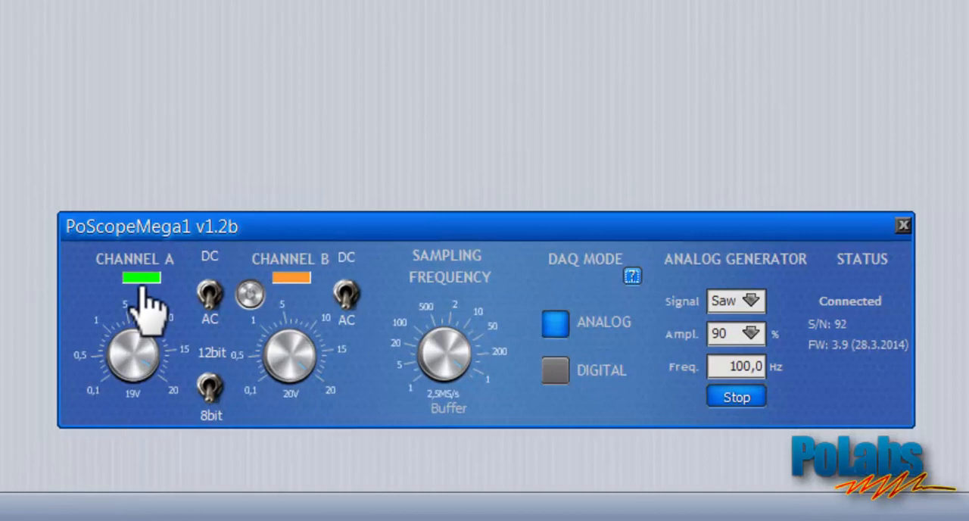
{"action": "left_click", "coordinate": [142, 278]}
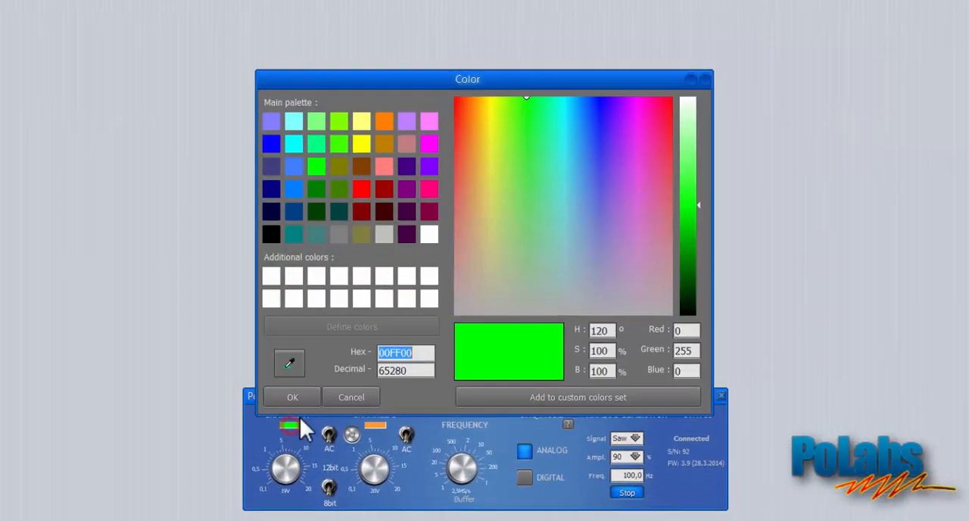
{"action": "left_click_drag", "start_coordinate": [466, 79], "coordinate": [476, 51]}
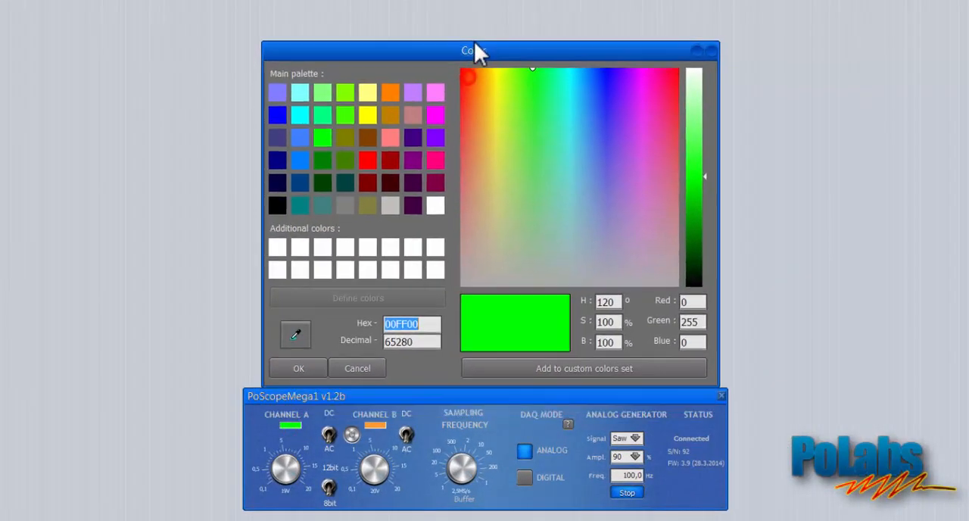
{"action": "left_click_drag", "start_coordinate": [475, 50], "coordinate": [474, 28]}
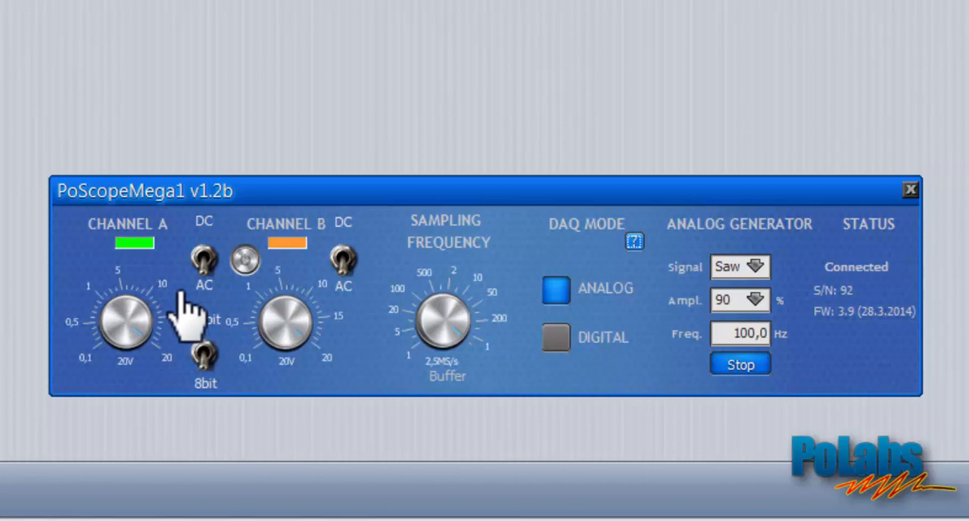
{"action": "left_click", "coordinate": [202, 258]}
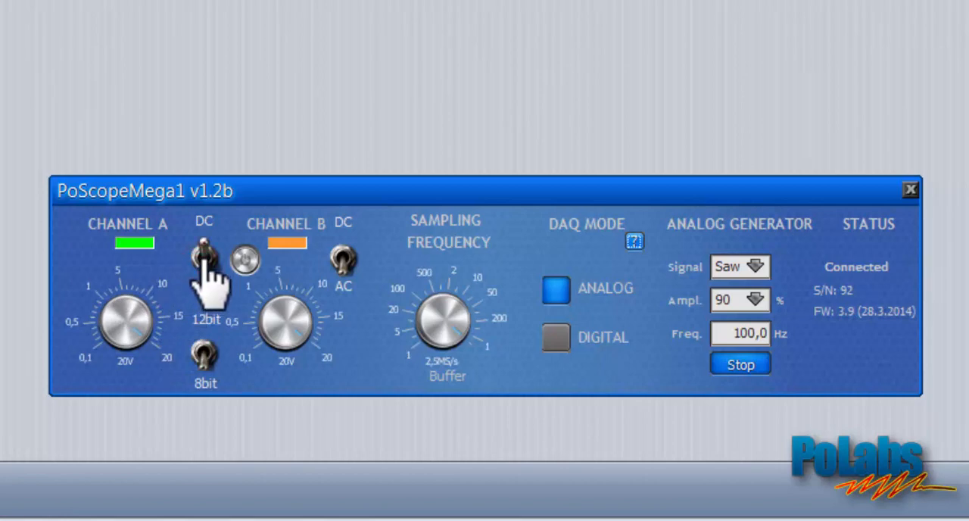
{"action": "left_click", "coordinate": [201, 255]}
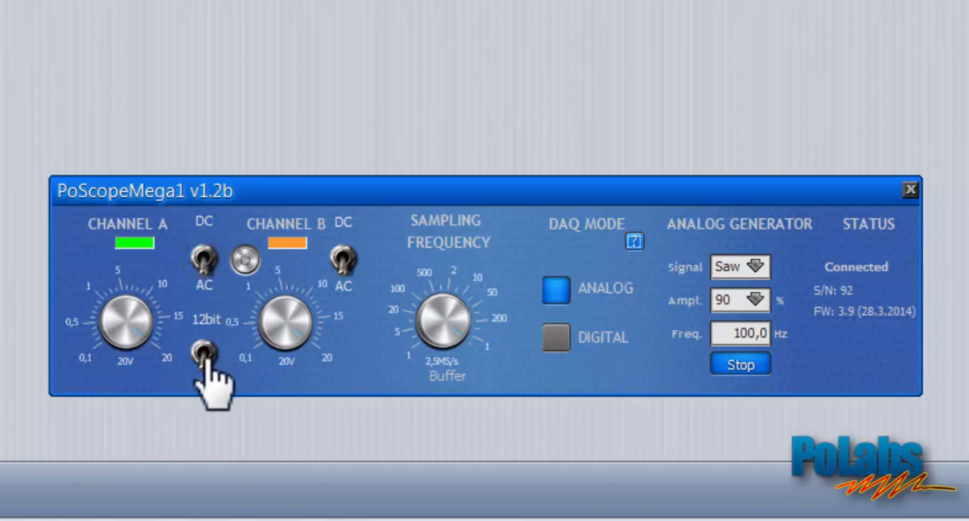
{"action": "left_click", "coordinate": [200, 351]}
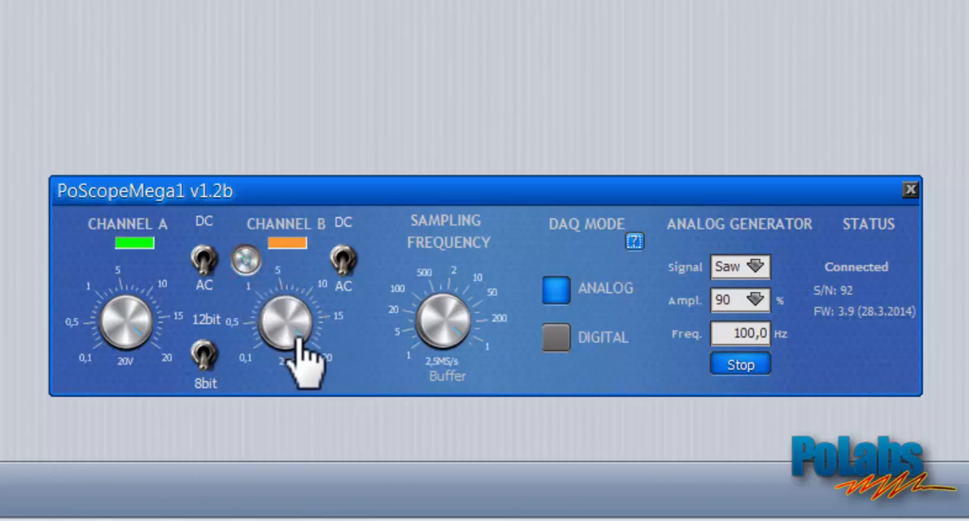
{"action": "left_click_drag", "start_coordinate": [303, 355], "coordinate": [269, 326]}
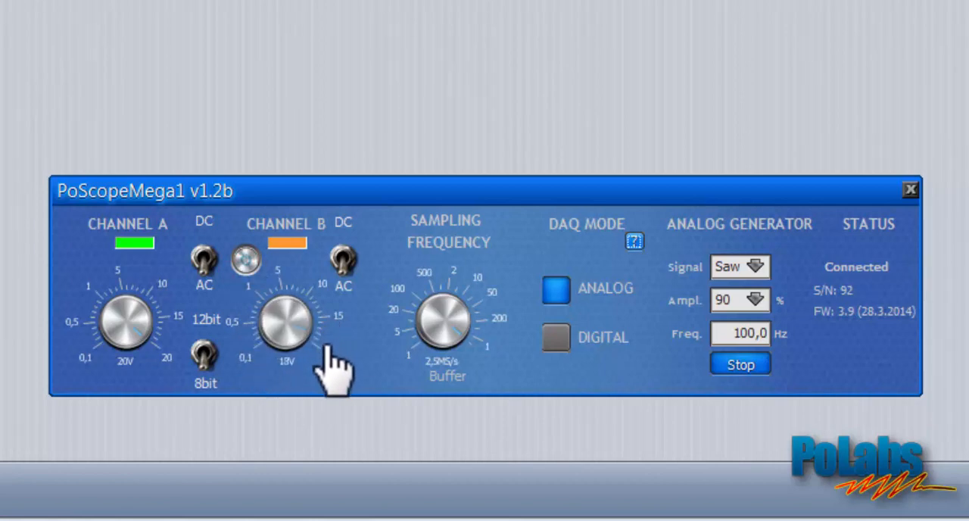
{"action": "left_click", "coordinate": [342, 257]}
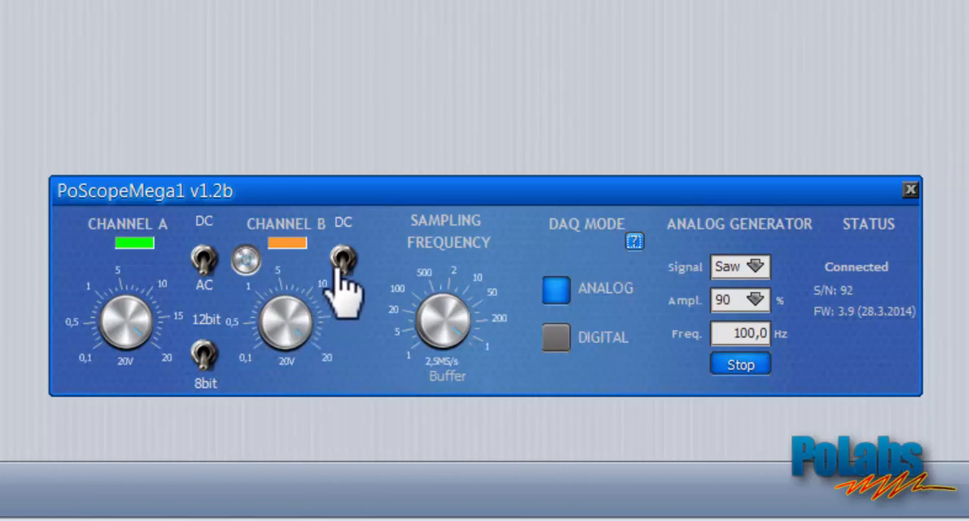
{"action": "left_click", "coordinate": [342, 257]}
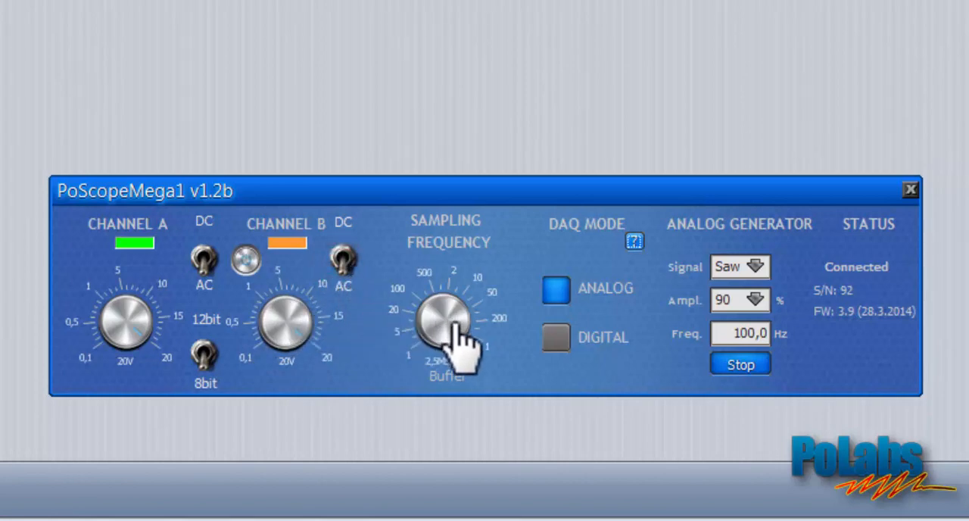
{"action": "mouse_move", "coordinate": [469, 363]}
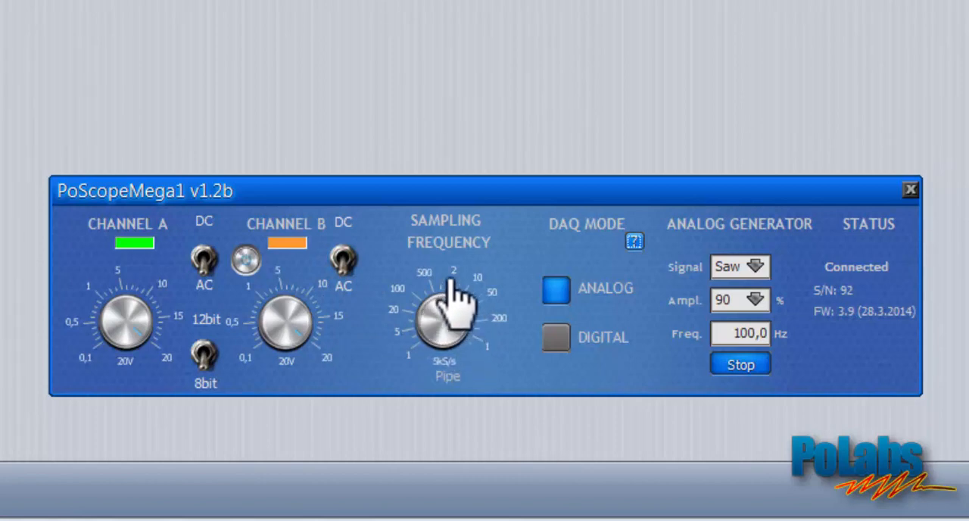
Turn the Sampling Frequency knob through 10 kS/s and 20 kS/s, then show plugin and firmware versions.
{"action": "left_click_drag", "start_coordinate": [442, 318], "coordinate": [421, 326]}
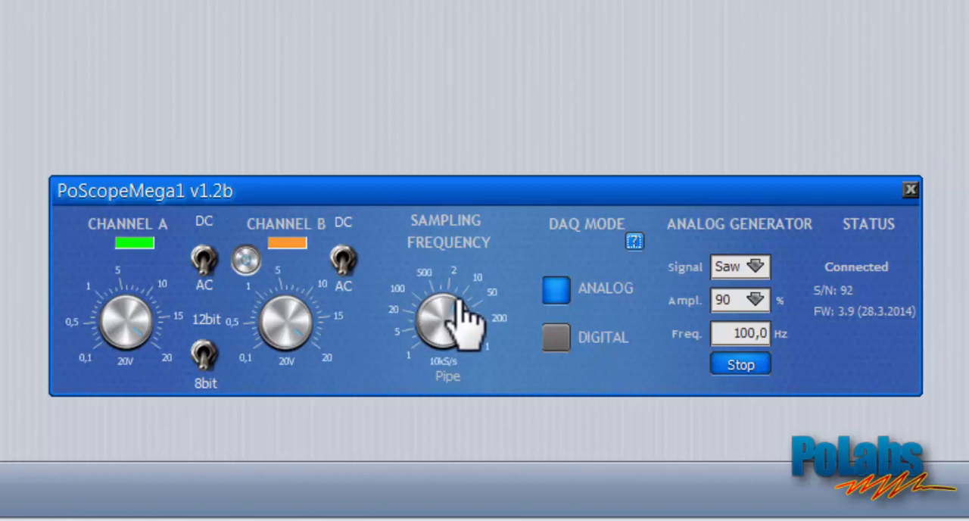
{"action": "left_click_drag", "start_coordinate": [446, 303], "coordinate": [470, 340]}
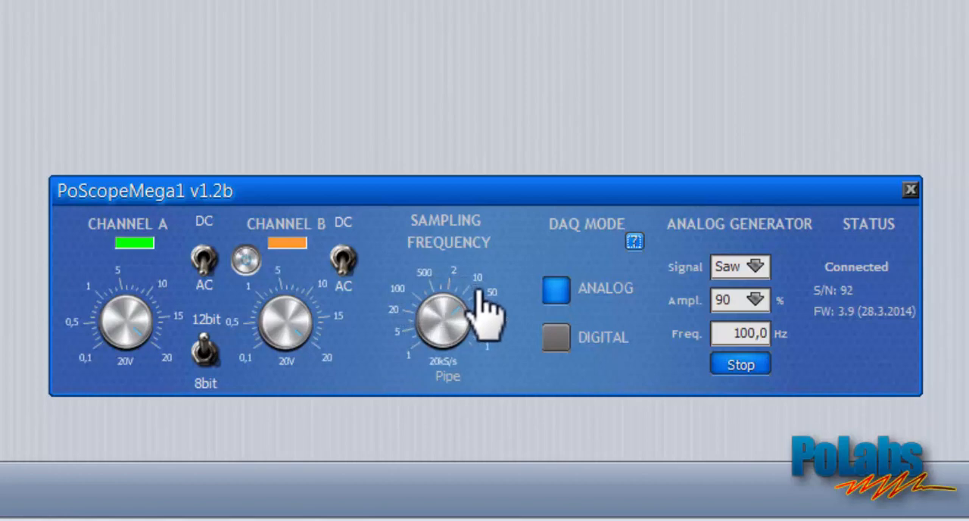
{"action": "left_click_drag", "start_coordinate": [476, 303], "coordinate": [507, 348]}
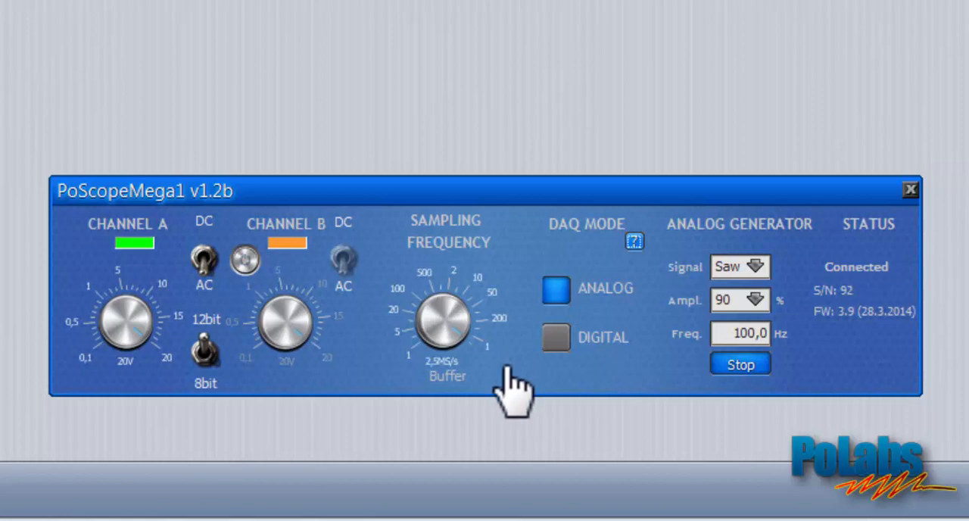
{"action": "mouse_move", "coordinate": [502, 405]}
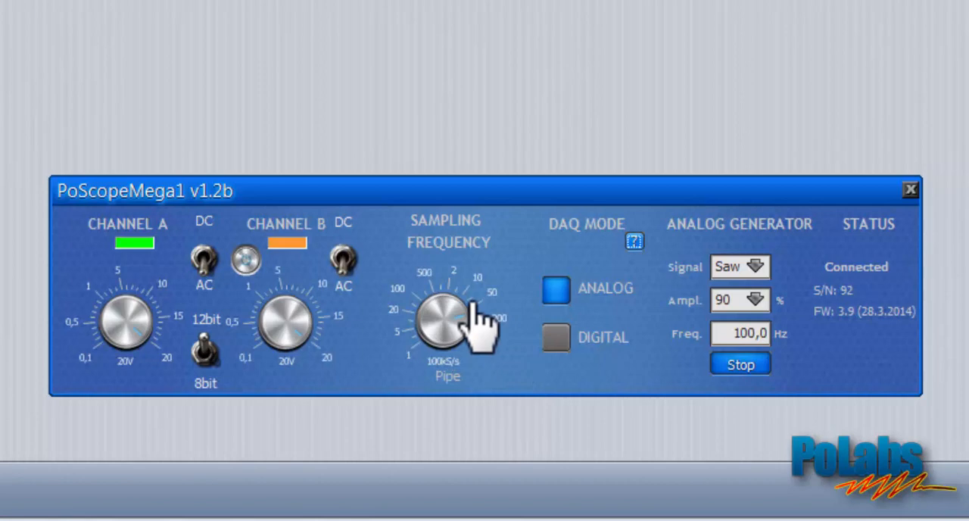
{"action": "left_click", "coordinate": [633, 240]}
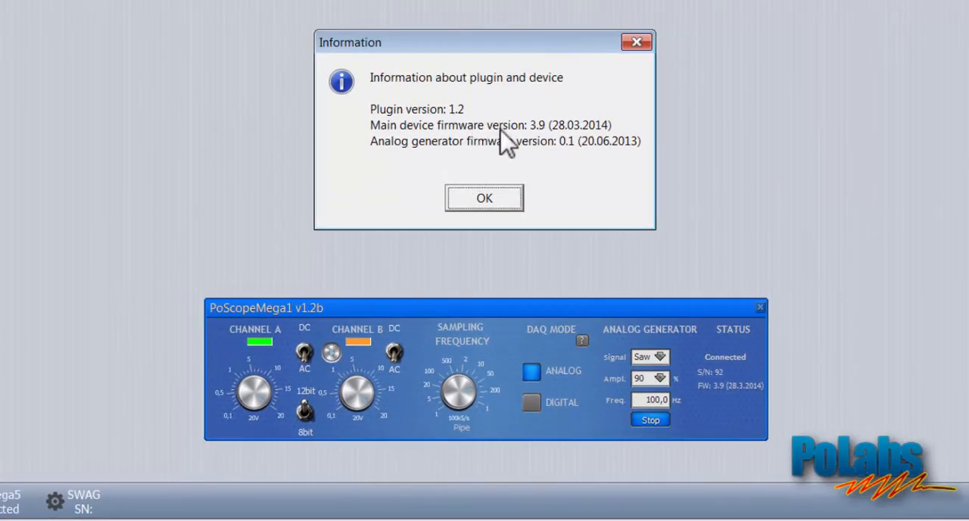
{"action": "mouse_move", "coordinate": [583, 165]}
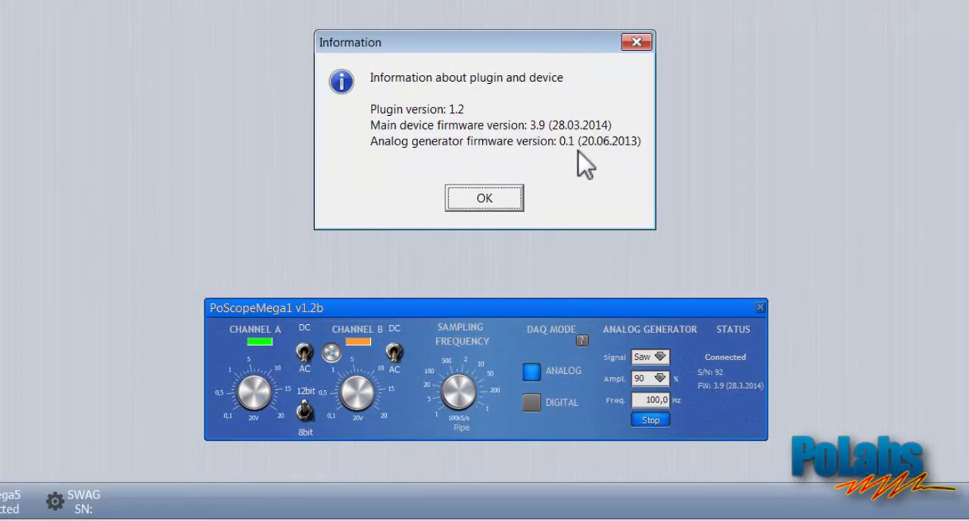
{"action": "left_click", "coordinate": [497, 203]}
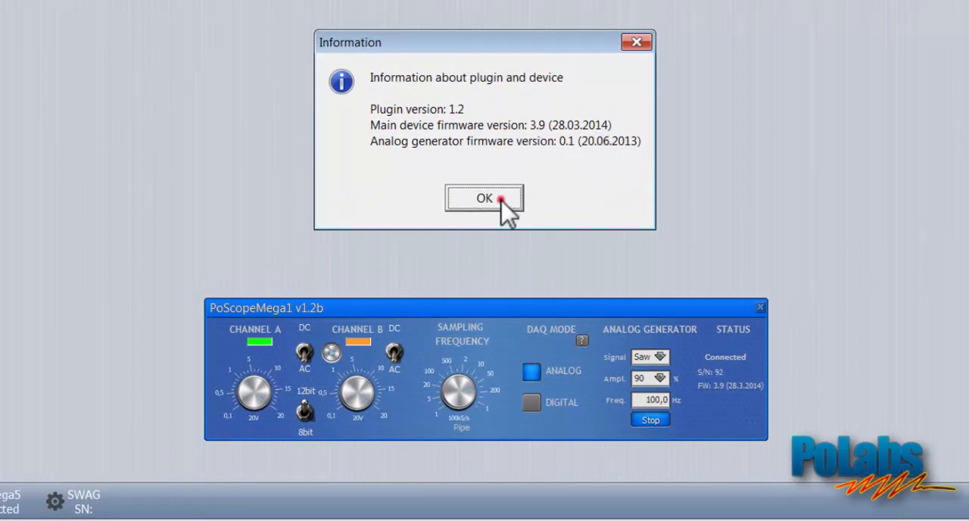
{"action": "left_click", "coordinate": [485, 200]}
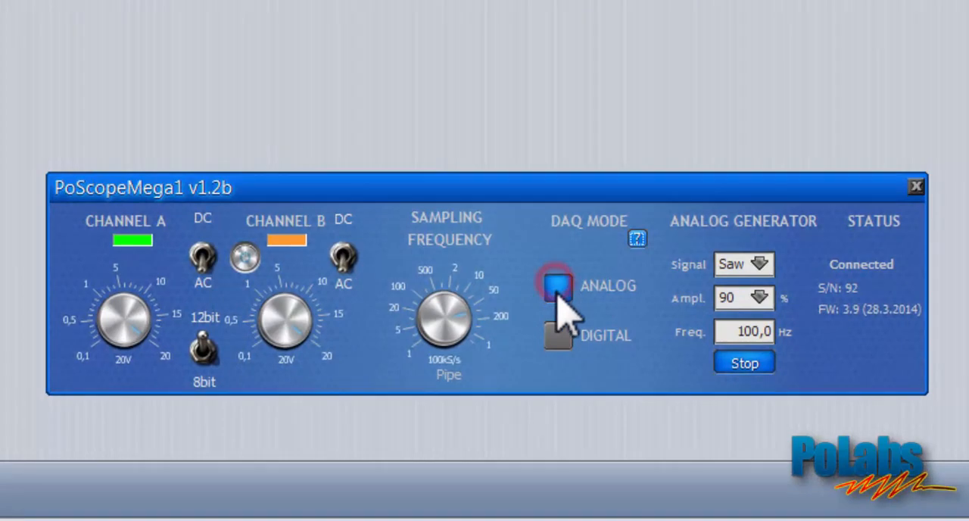
Switch DAQ mode between analog and digital, leaving it on DIGITAL.
{"action": "left_click", "coordinate": [555, 336]}
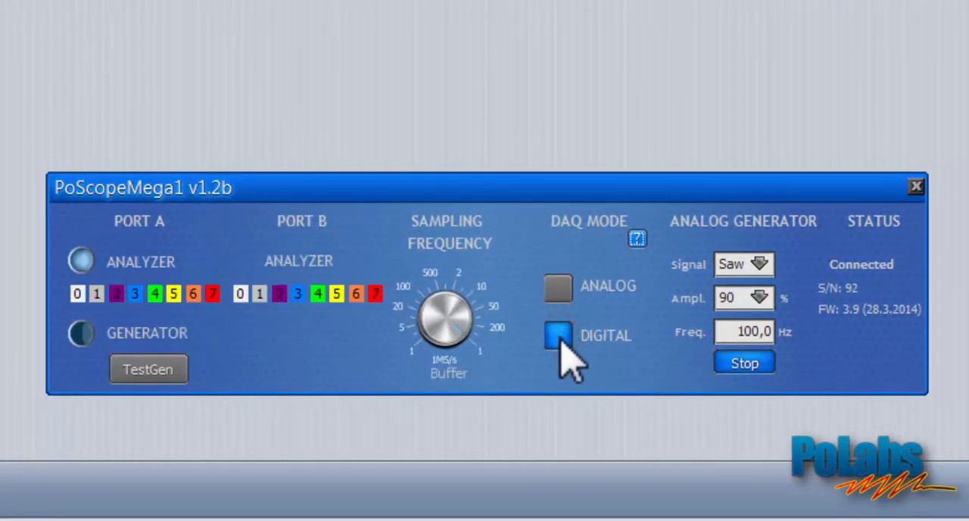
{"action": "left_click", "coordinate": [557, 288]}
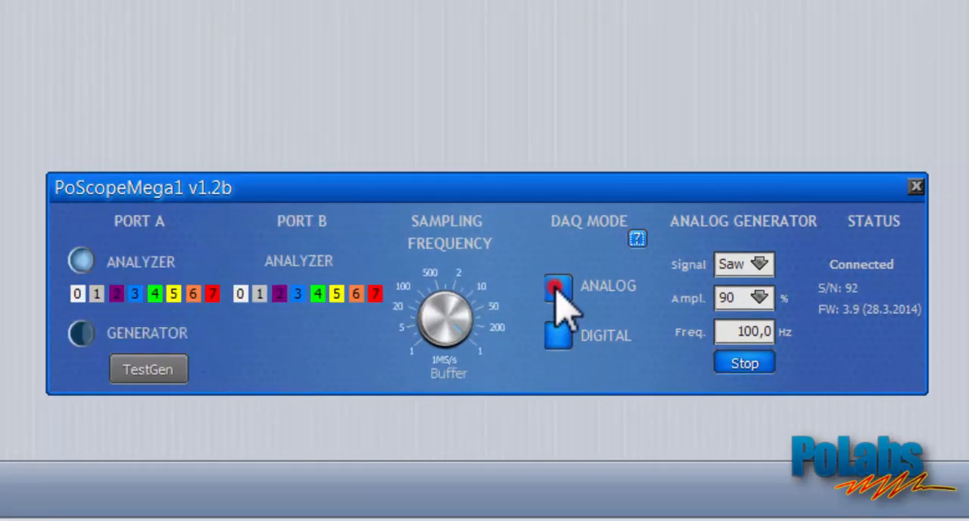
{"action": "left_click", "coordinate": [554, 336]}
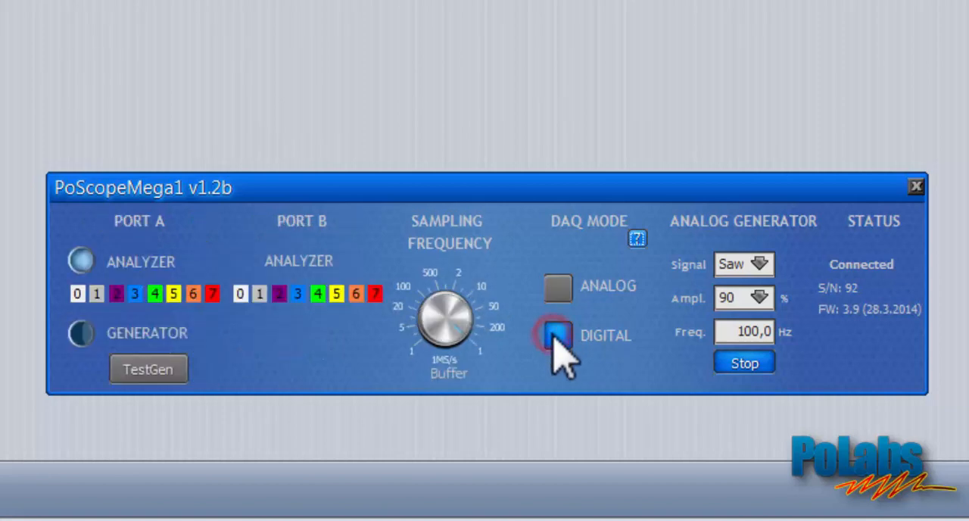
{"action": "left_click", "coordinate": [557, 336]}
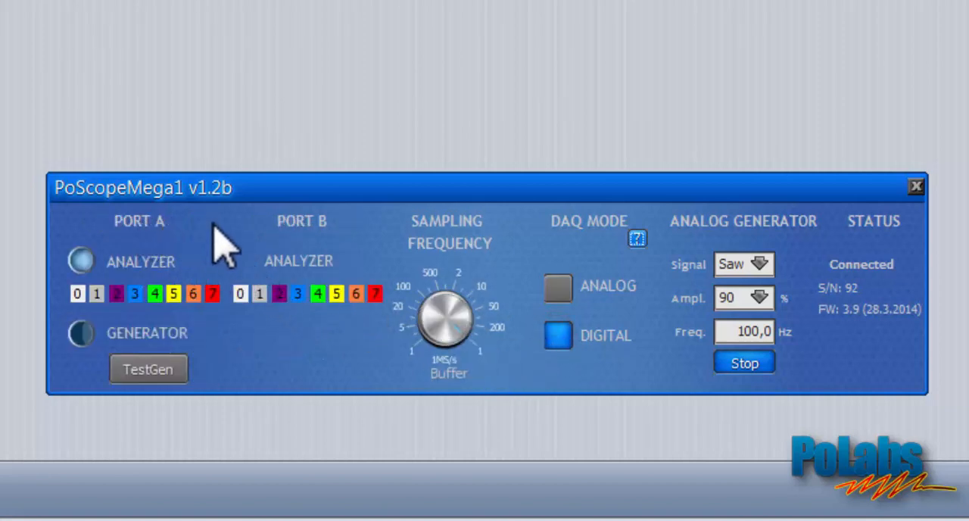
{"action": "mouse_move", "coordinate": [79, 260]}
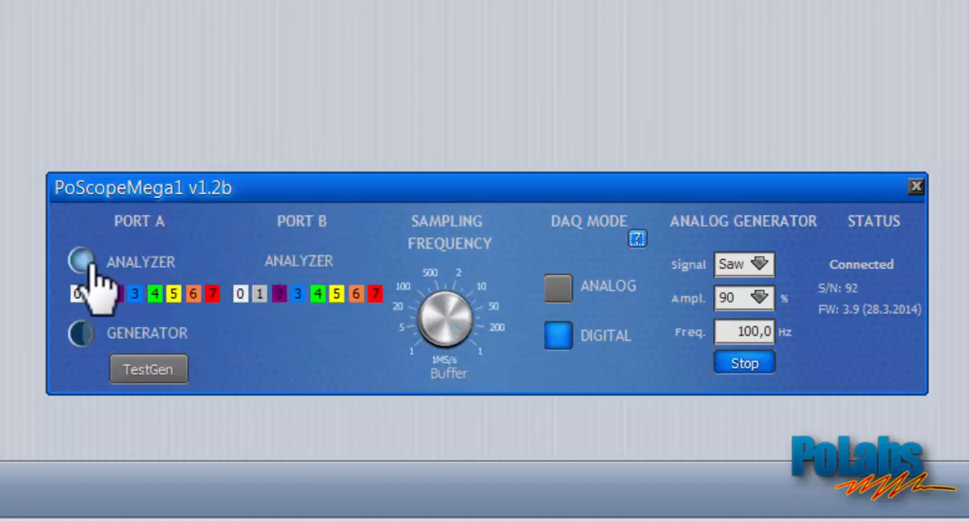
{"action": "mouse_move", "coordinate": [79, 333]}
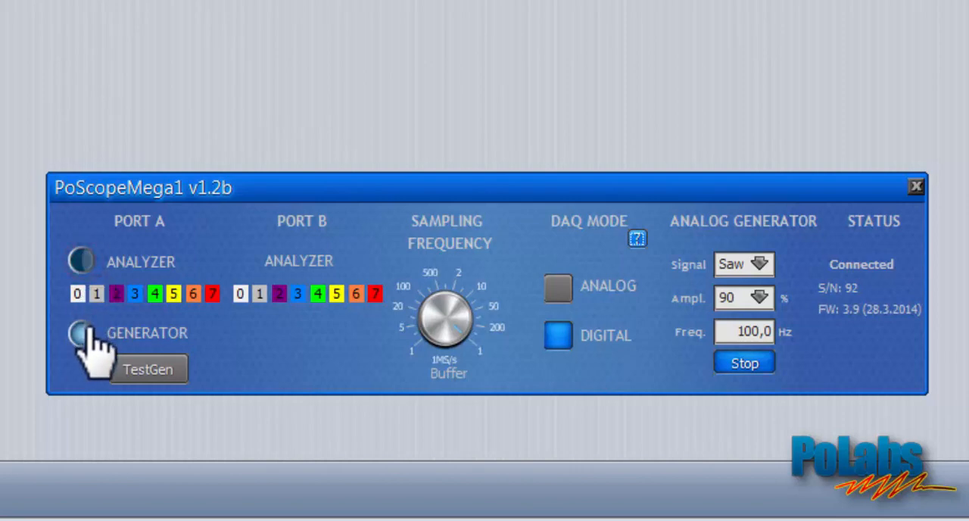
Make Port A a generator, run TestGen, and bring up the command log.
{"action": "left_click", "coordinate": [79, 334]}
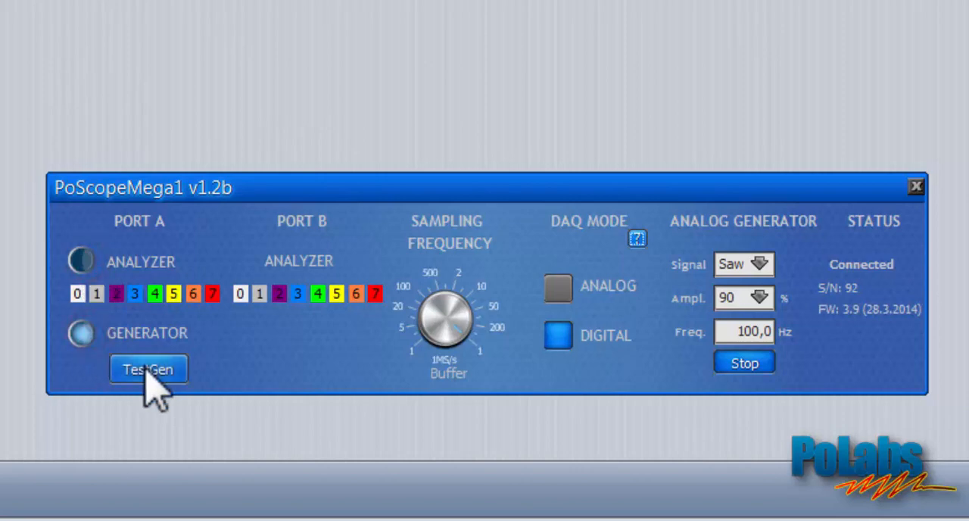
{"action": "left_click", "coordinate": [148, 369]}
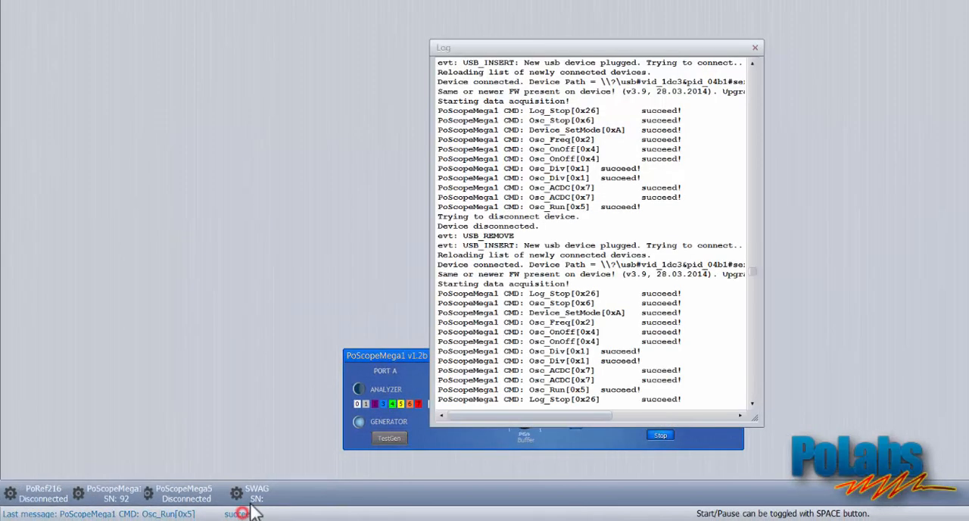
{"action": "scroll", "scroll_direction": "down", "scroll_amount": 3}
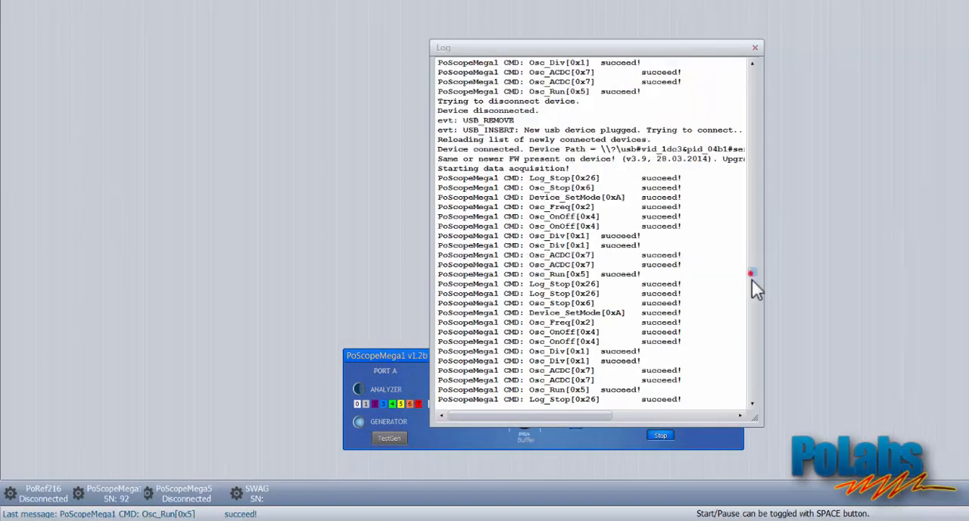
{"action": "scroll", "scroll_direction": "down", "scroll_amount": 3}
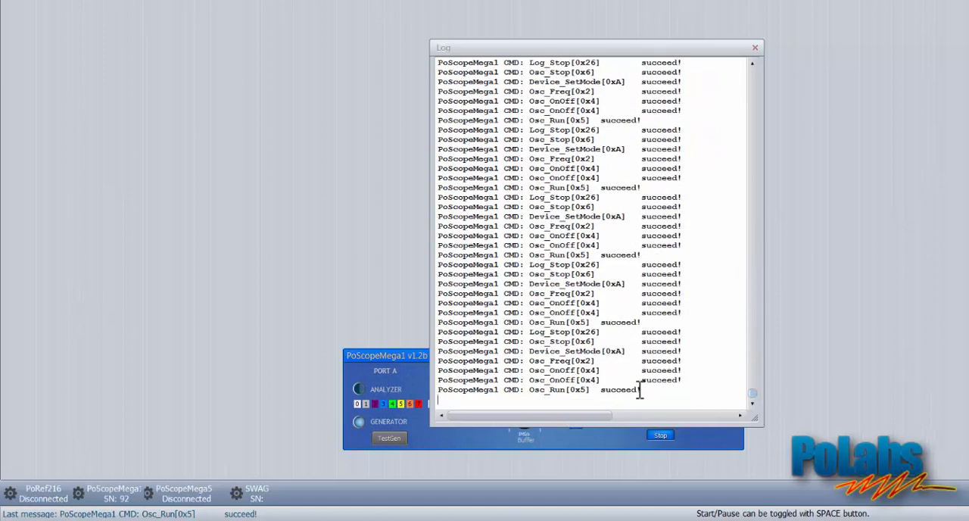
Keep DIGITAL acquisition and choose a Sine waveform for the analog generator.
{"action": "left_click", "coordinate": [751, 47]}
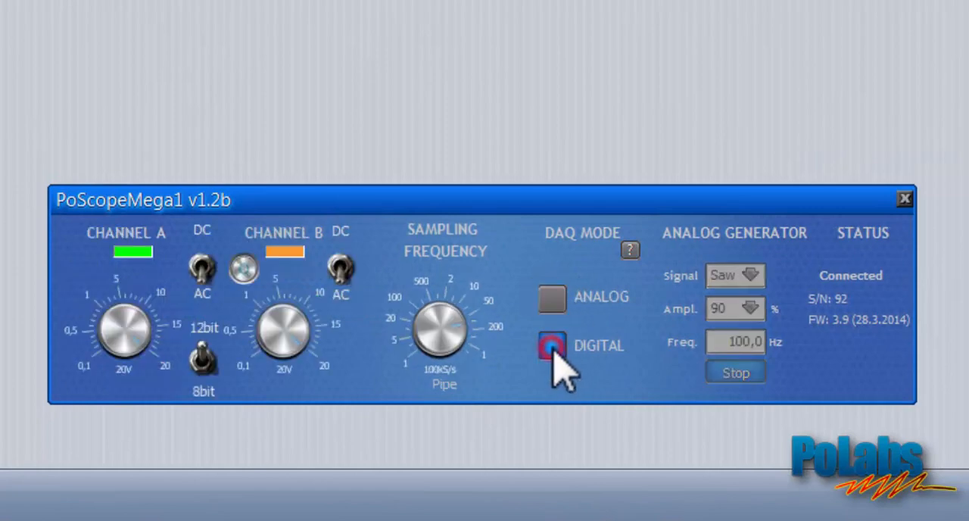
{"action": "left_click", "coordinate": [551, 345]}
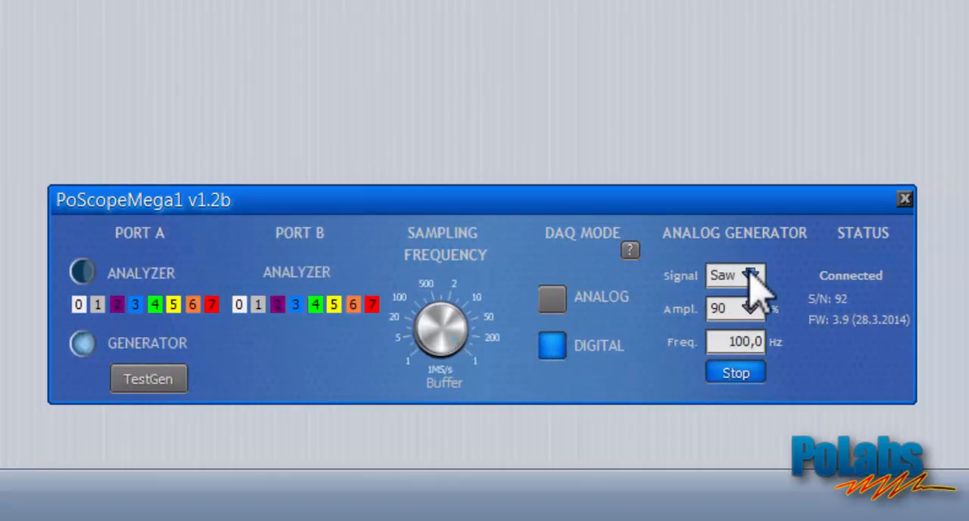
{"action": "left_click", "coordinate": [748, 276]}
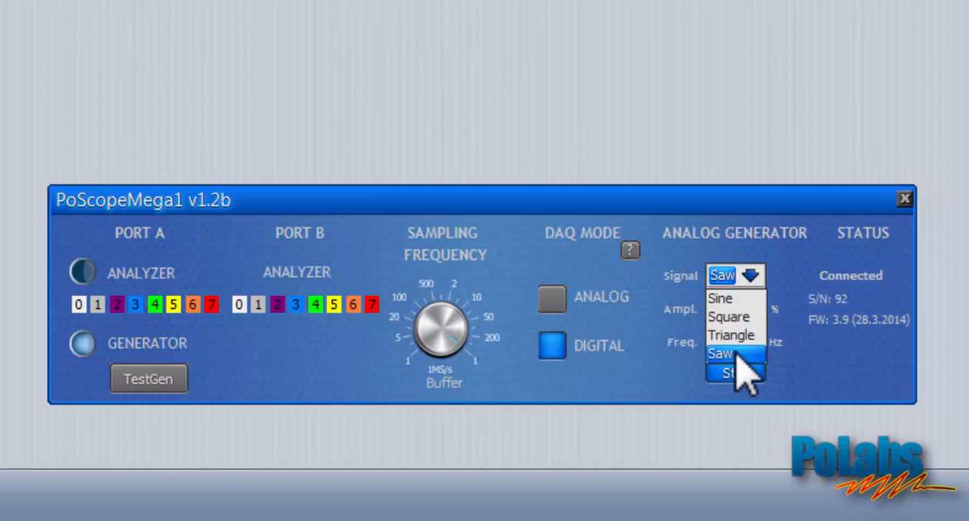
{"action": "left_click", "coordinate": [721, 297]}
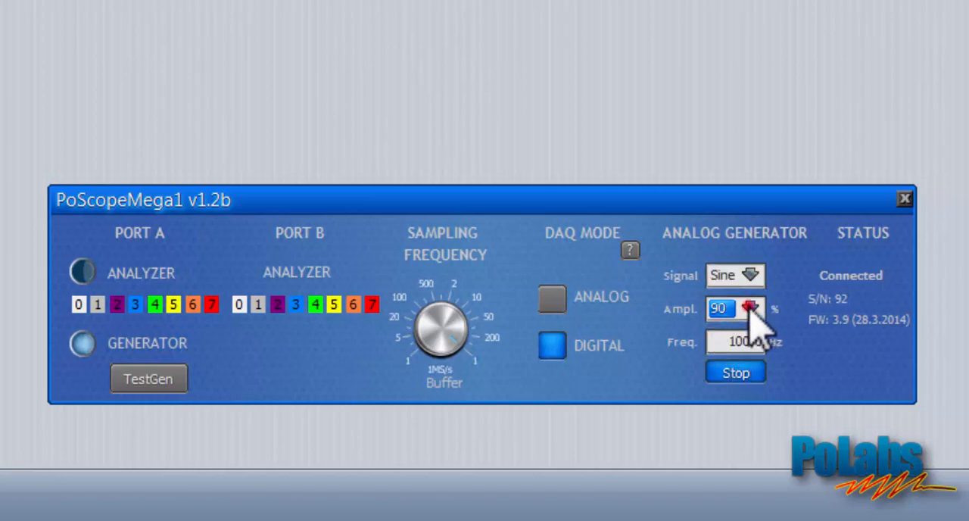
{"action": "left_click", "coordinate": [751, 309]}
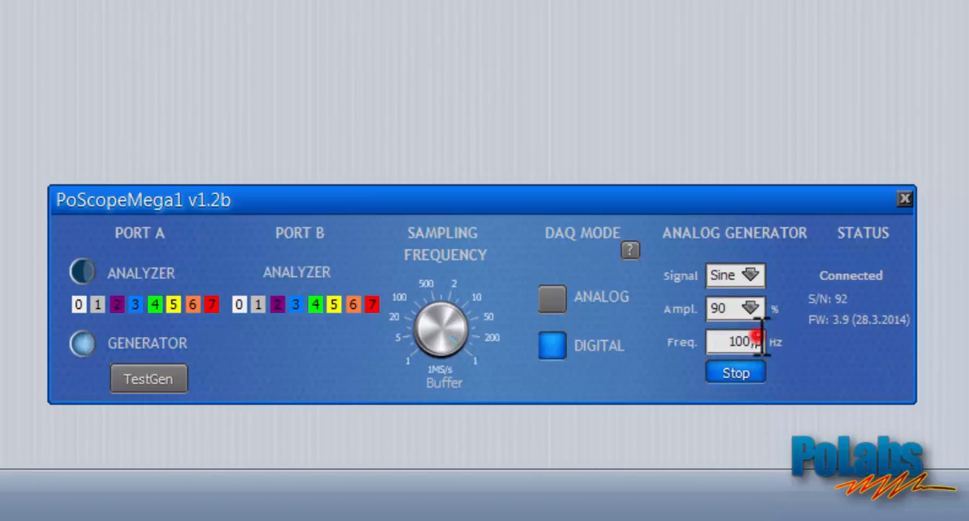
Set the generator frequency to 12500,0 Hz and stop its output.
{"action": "double_click", "coordinate": [734, 342]}
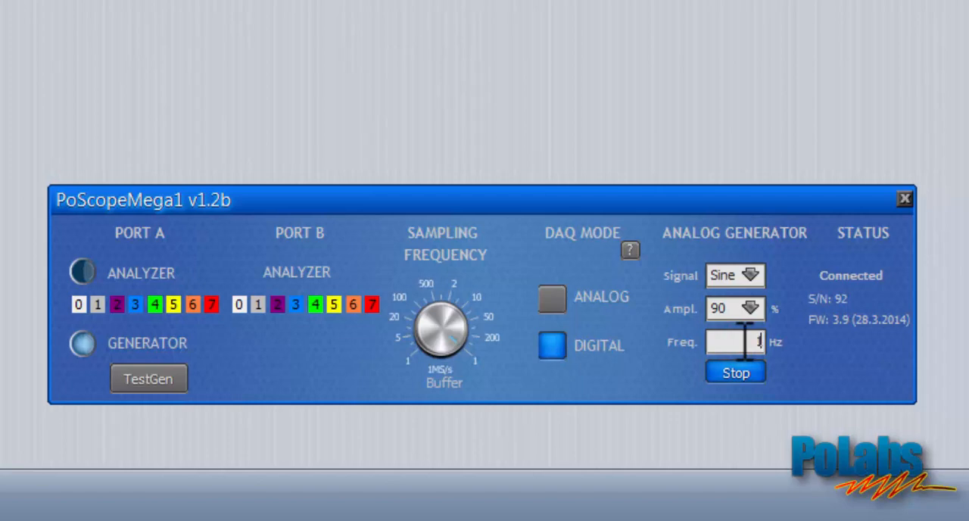
{"action": "type", "text": "12500,0"}
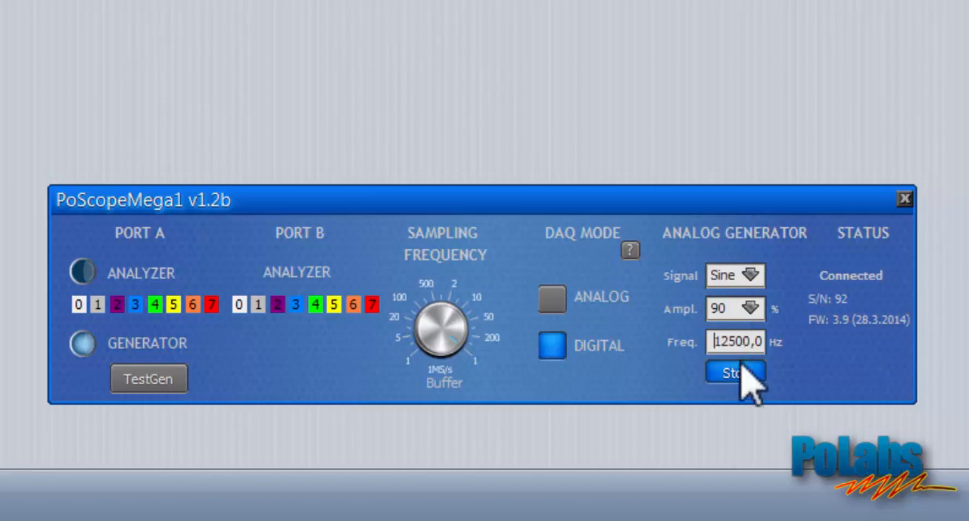
{"action": "left_click", "coordinate": [734, 373]}
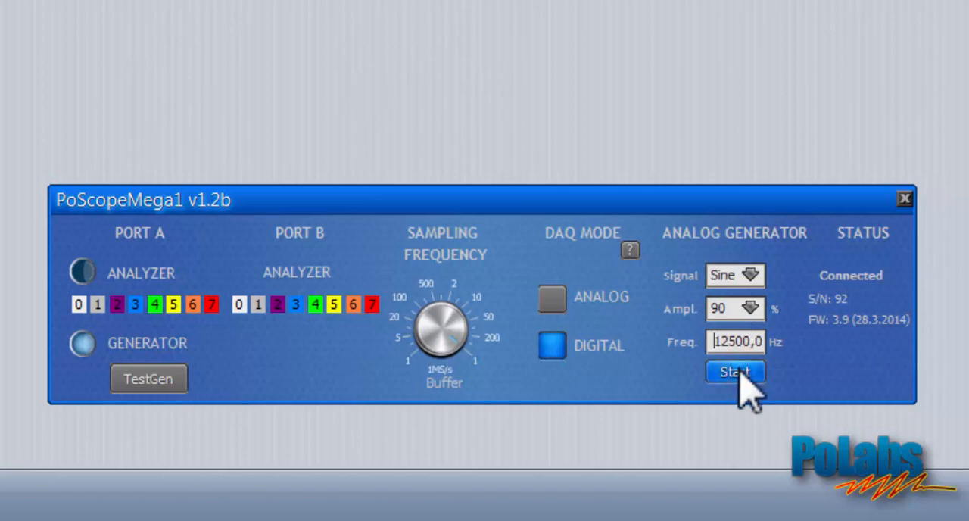
{"action": "left_click", "coordinate": [736, 372]}
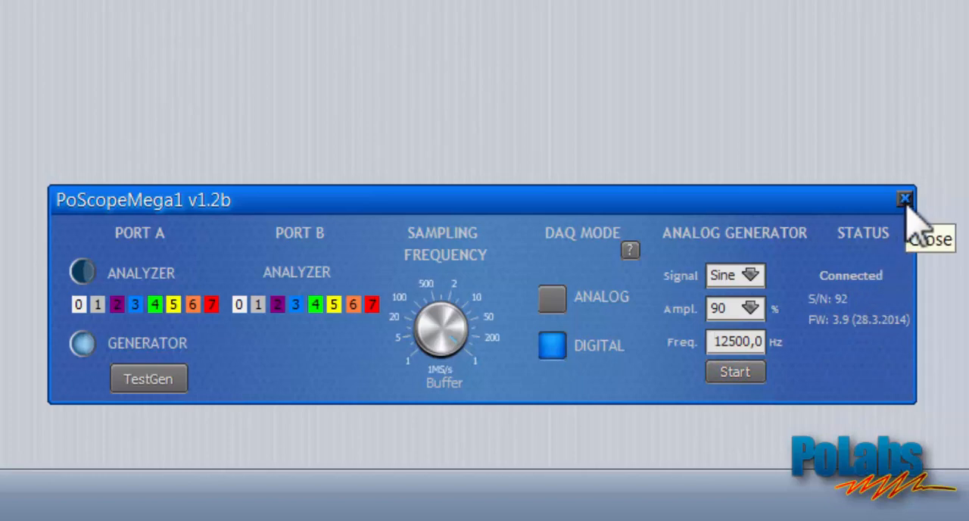
Close the PoScopeMega1 panel, returning to the empty PoScope4 main window.
{"action": "left_click", "coordinate": [904, 197]}
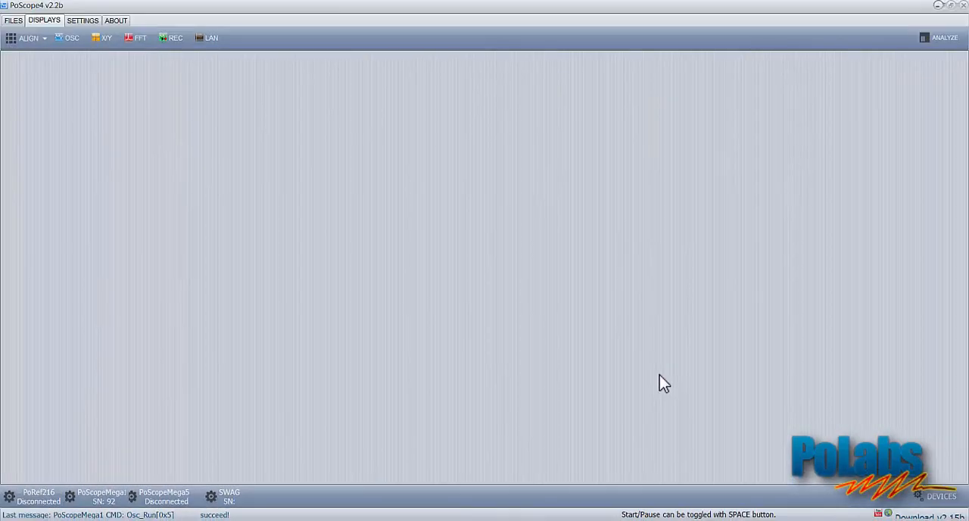